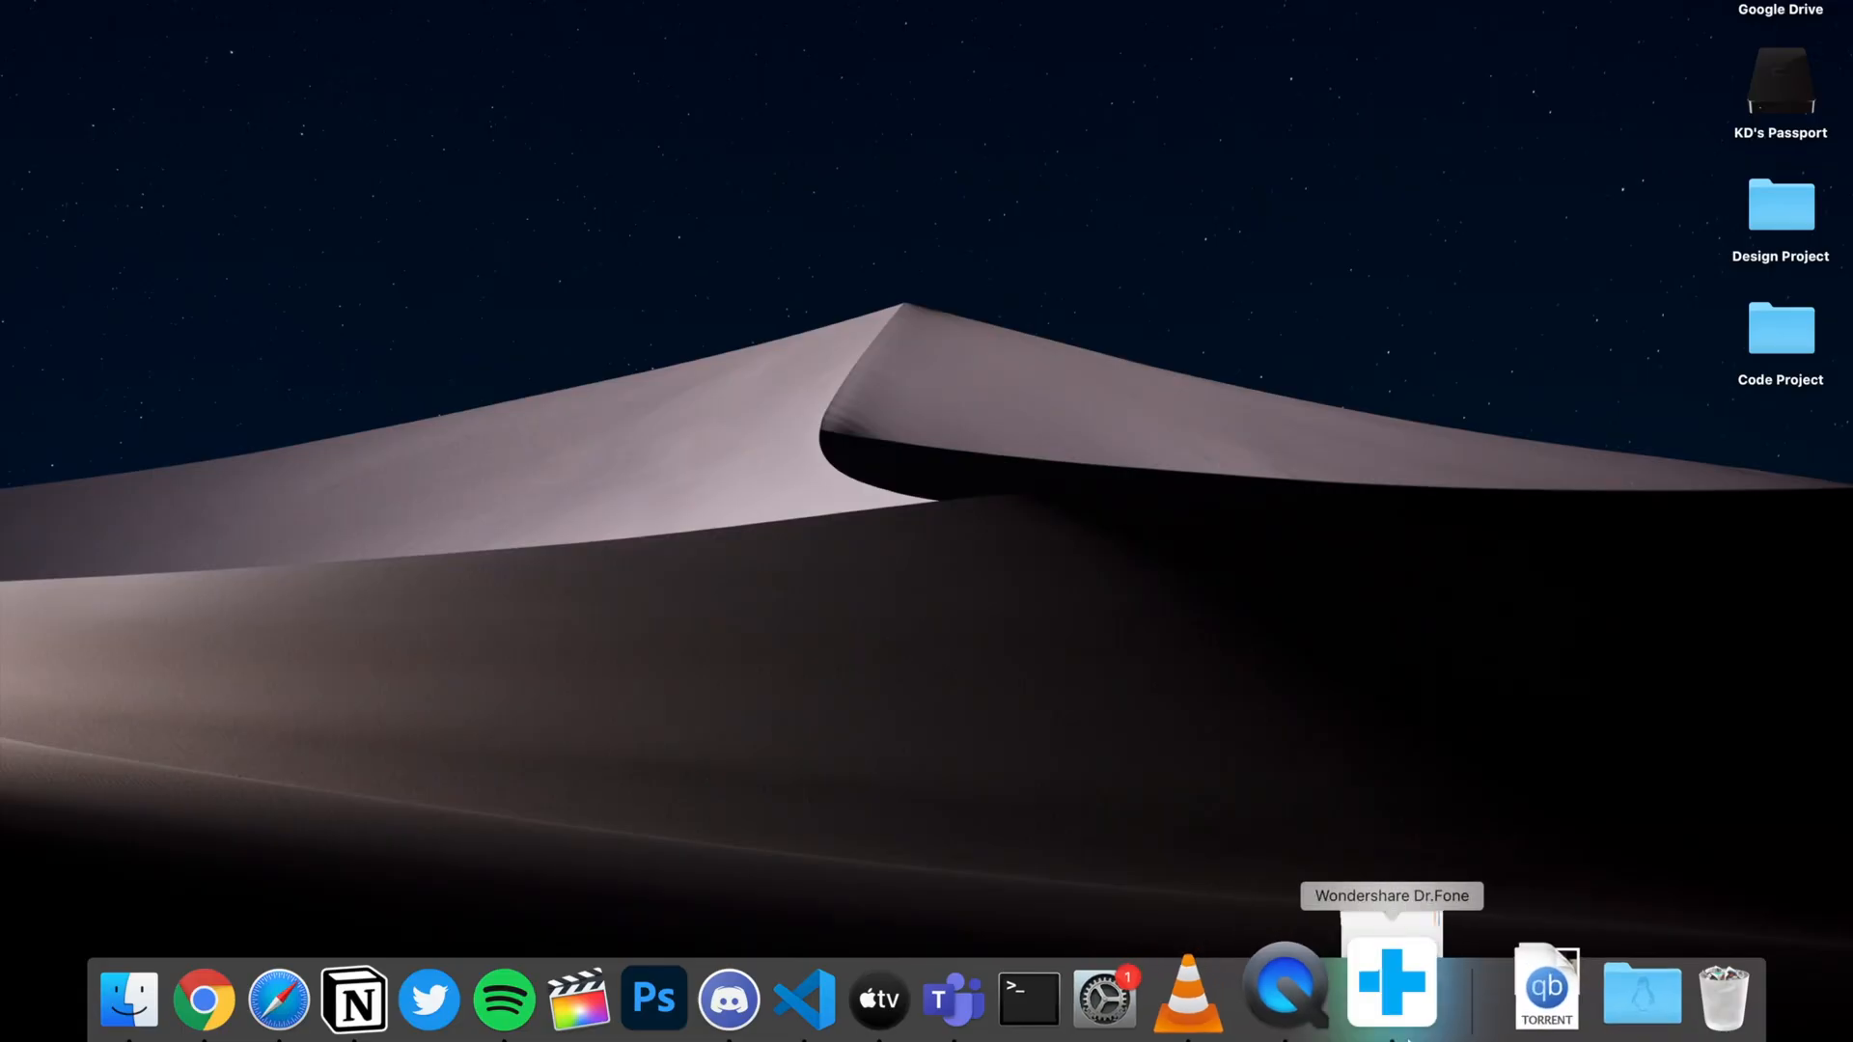
Launch Wondershare Dr.Fone from the Dock to show its home feature cards
{"action": "left_click", "coordinate": [1391, 982]}
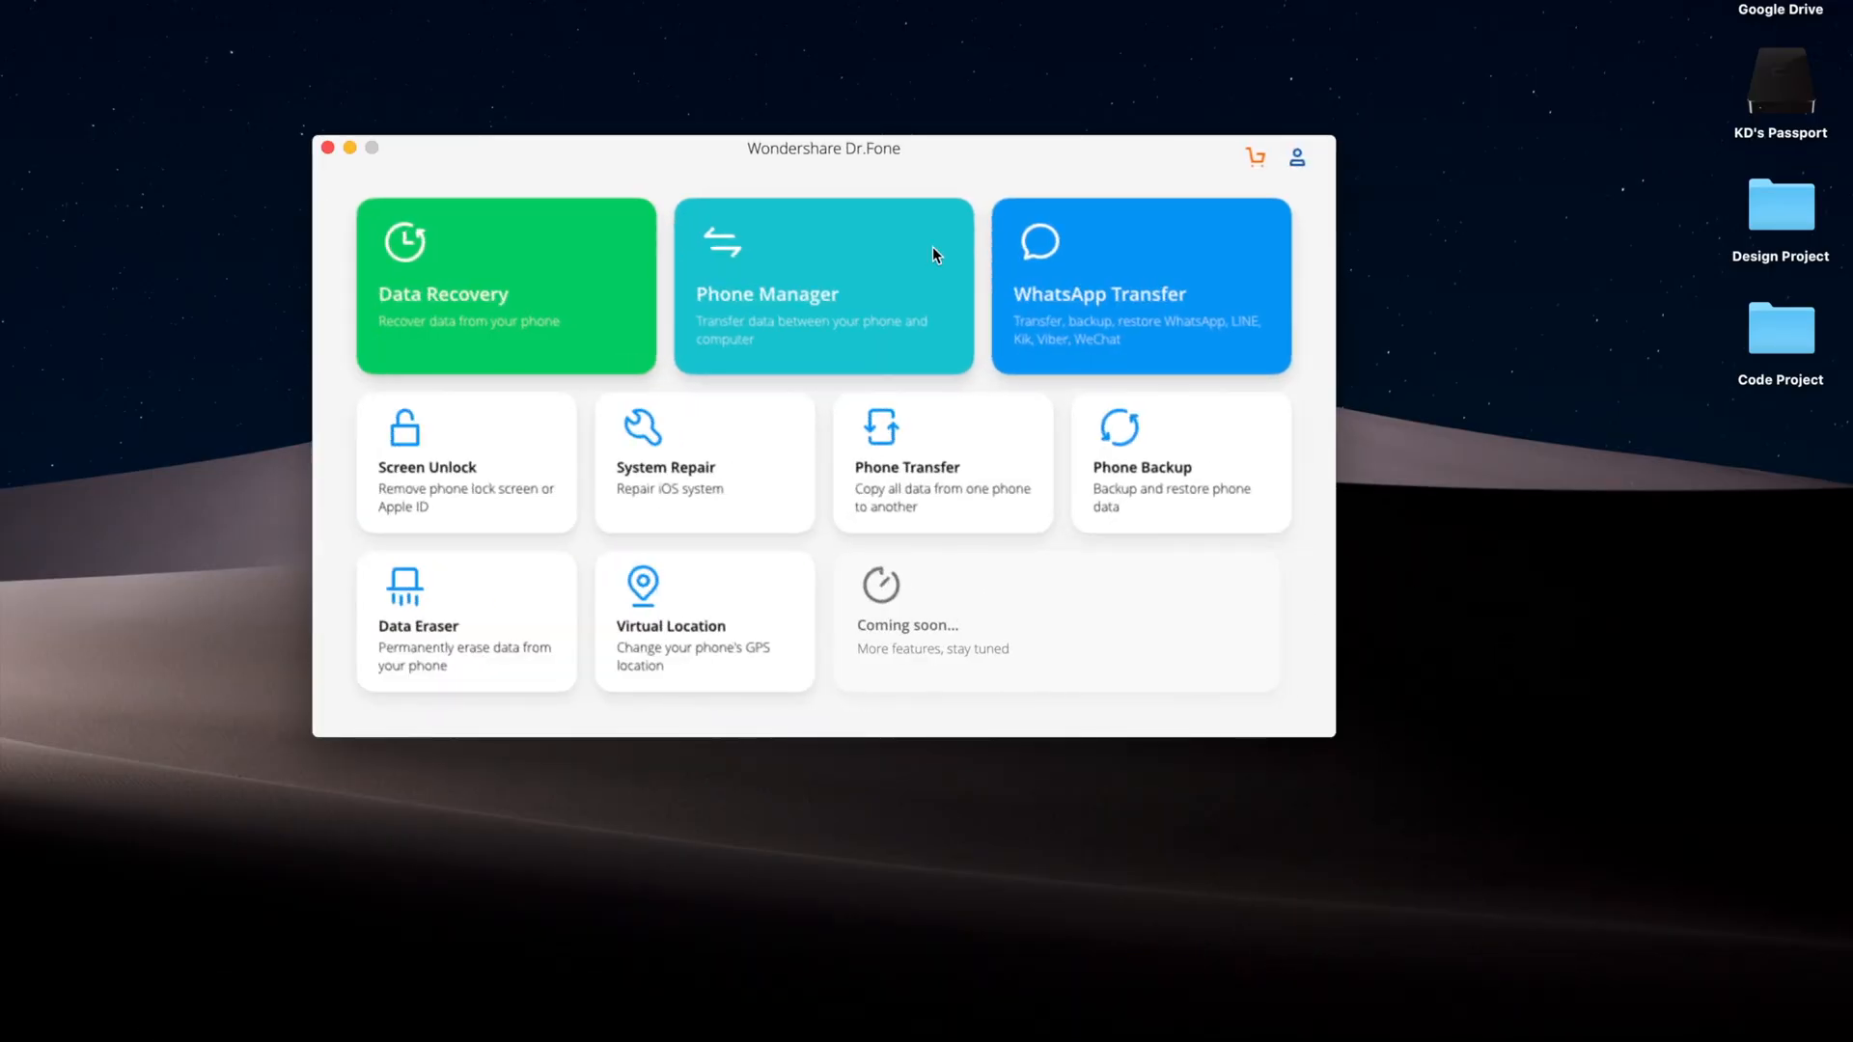
{"action": "mouse_move", "coordinate": [897, 496]}
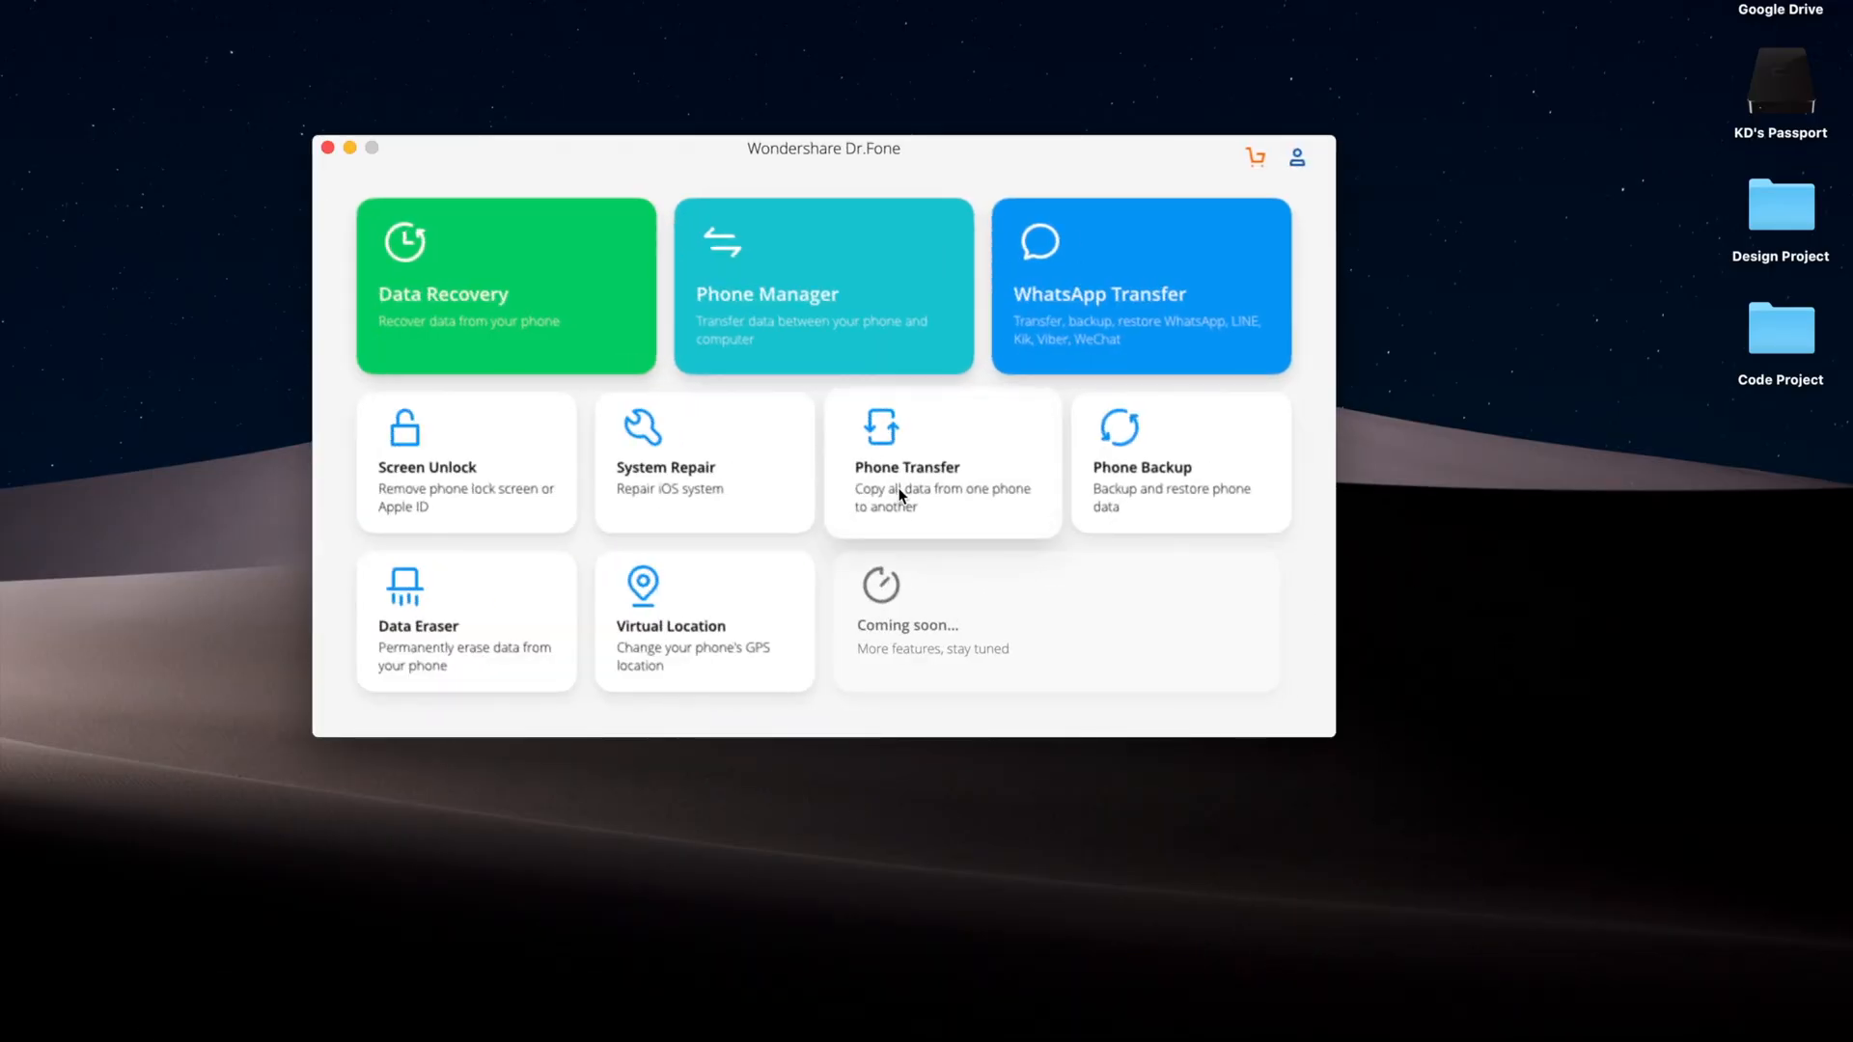